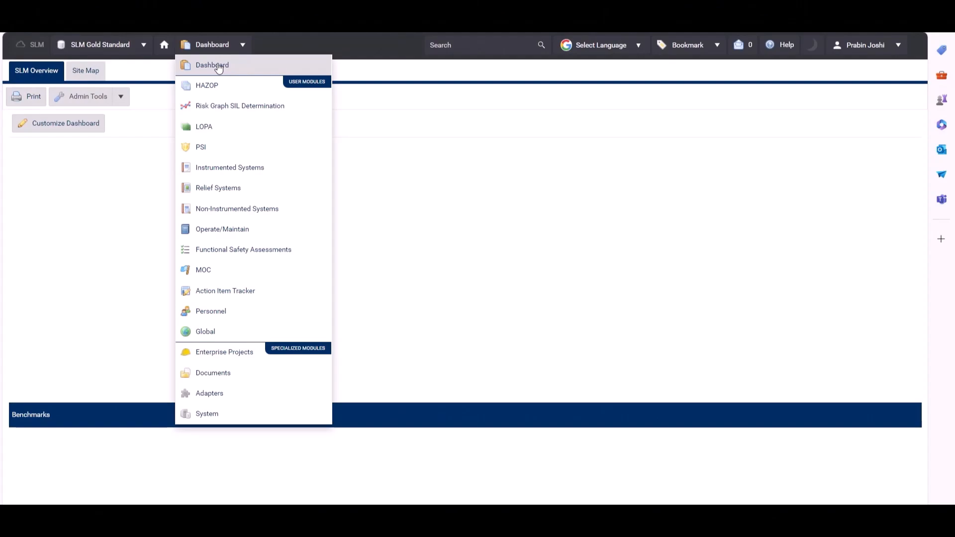
# Open the main SLM dashboard and enter its customisation mode
pyautogui.click(211, 65)
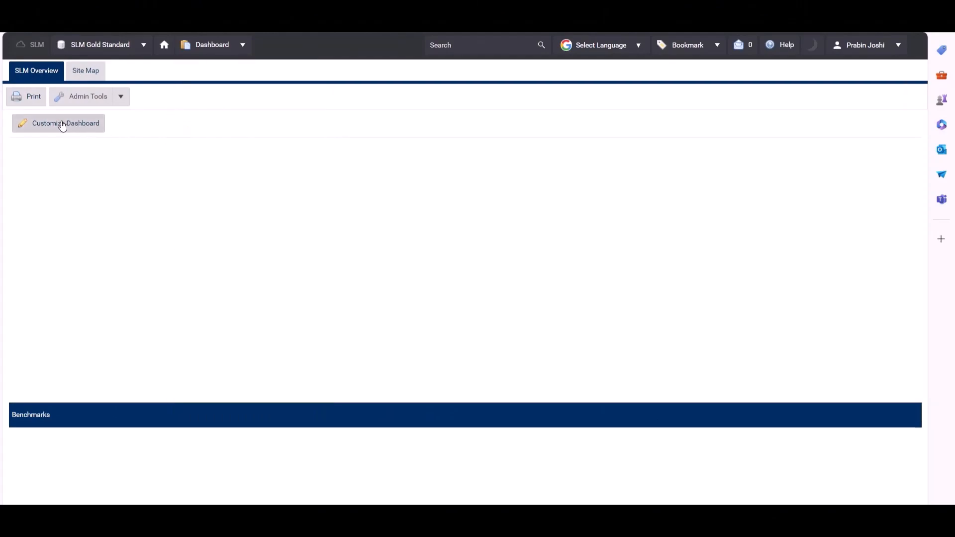
pyautogui.click(66, 123)
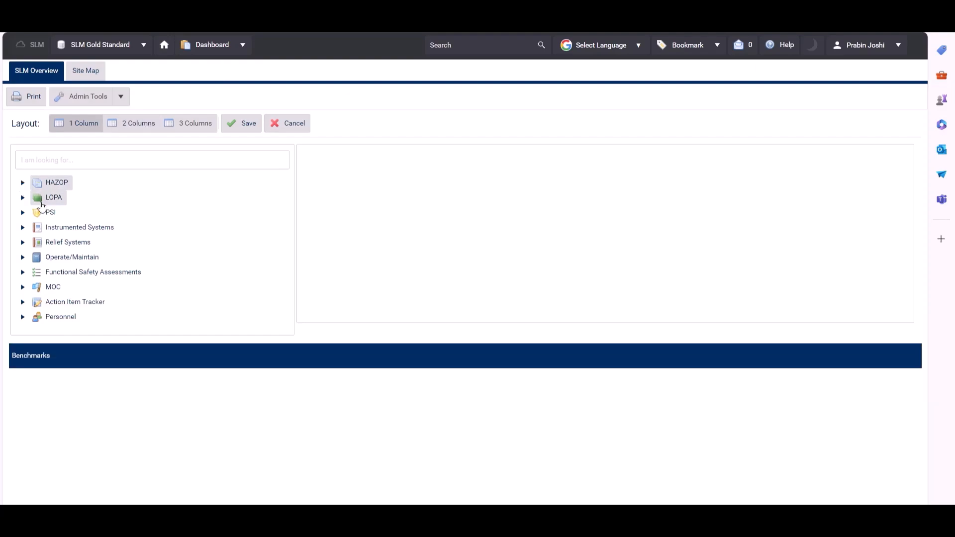
# Expand the HAZOP and LOPA report lists and add HAZOP Recommendations to the layout
pyautogui.click(23, 182)
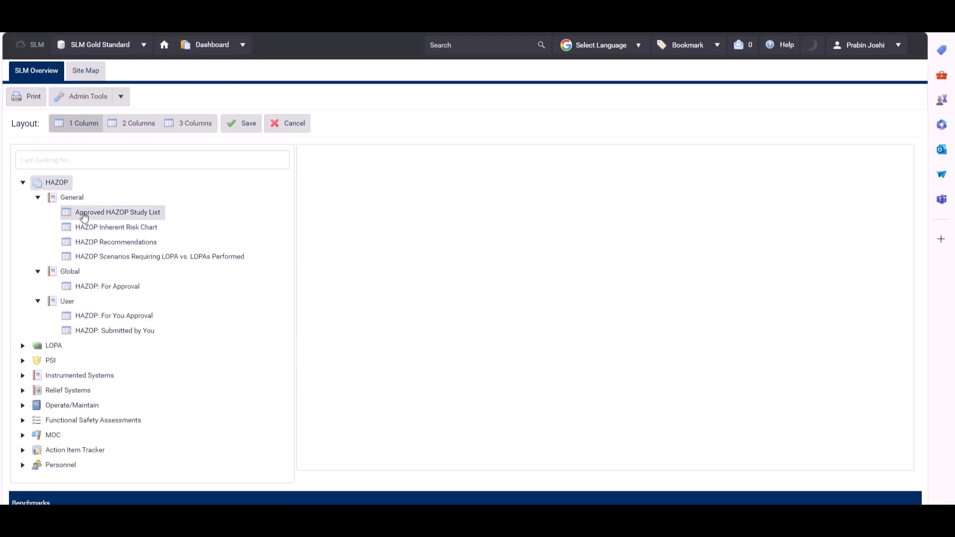
pyautogui.moveTo(27, 358)
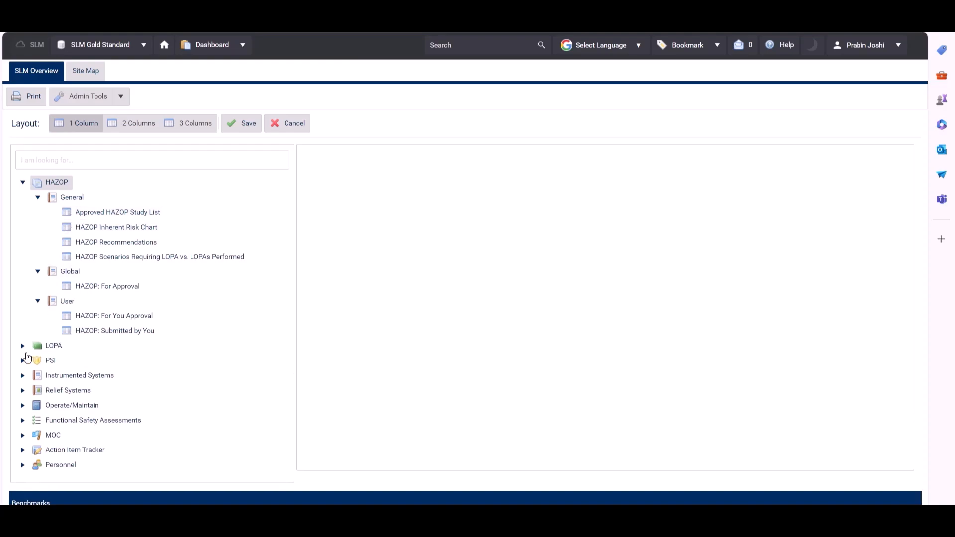
pyautogui.click(23, 346)
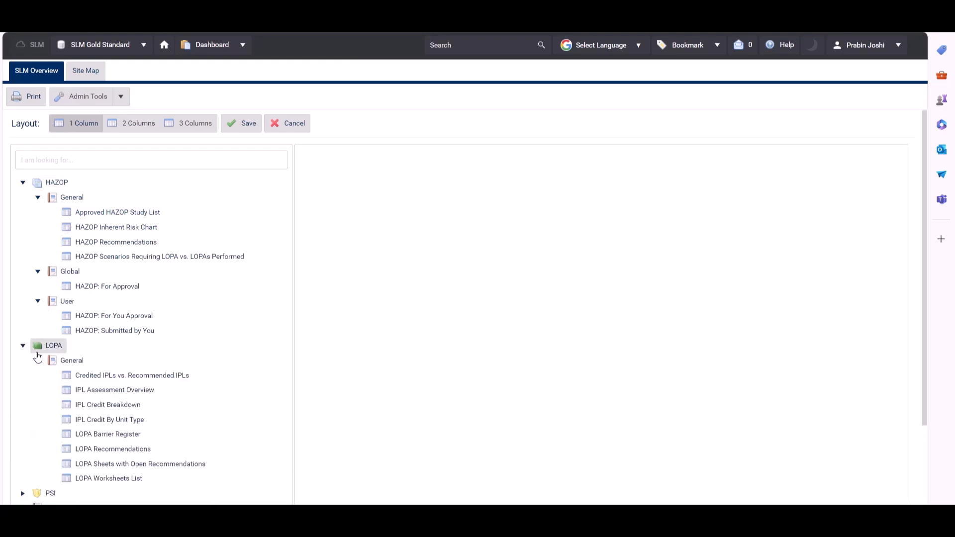
pyautogui.click(132, 375)
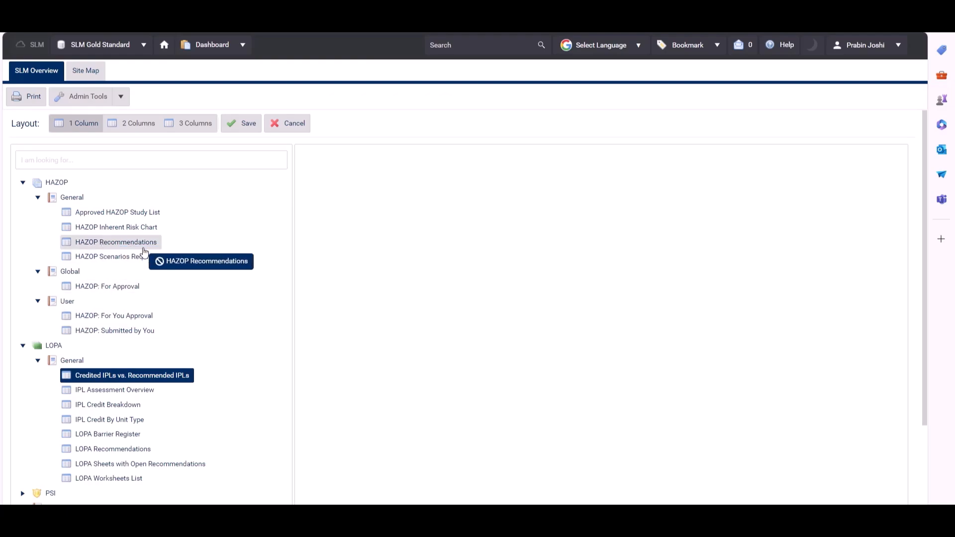
pyautogui.moveTo(116, 241); pyautogui.dragTo(418, 219)
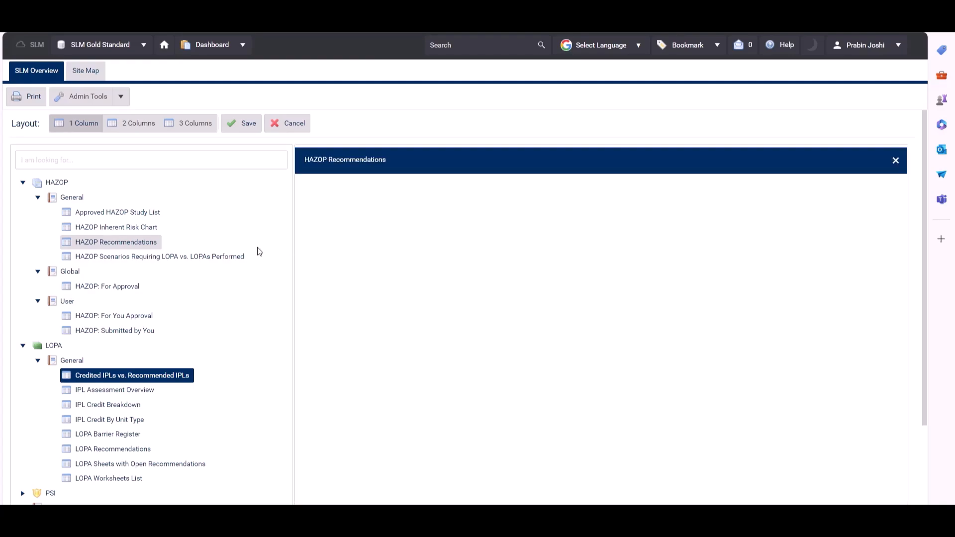
pyautogui.moveTo(99, 291)
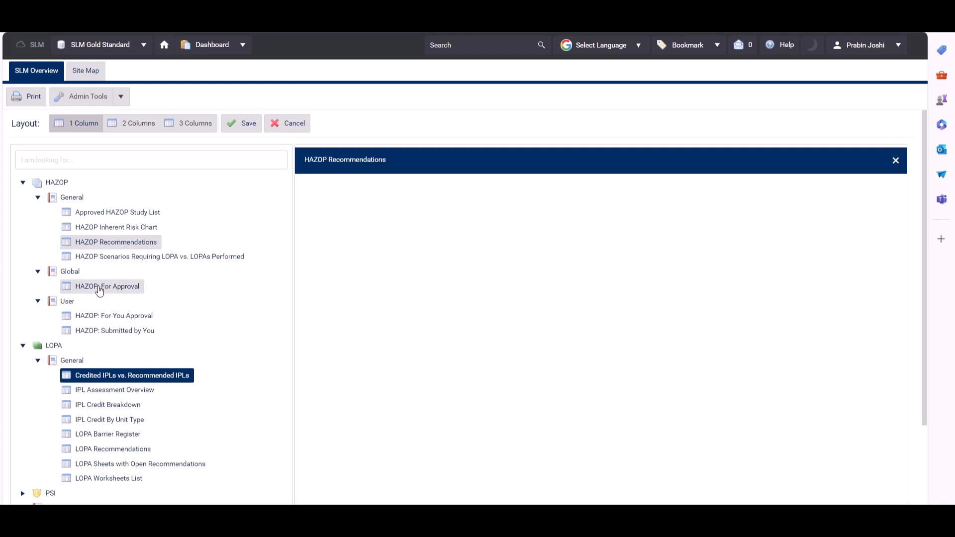
pyautogui.moveTo(5, 361)
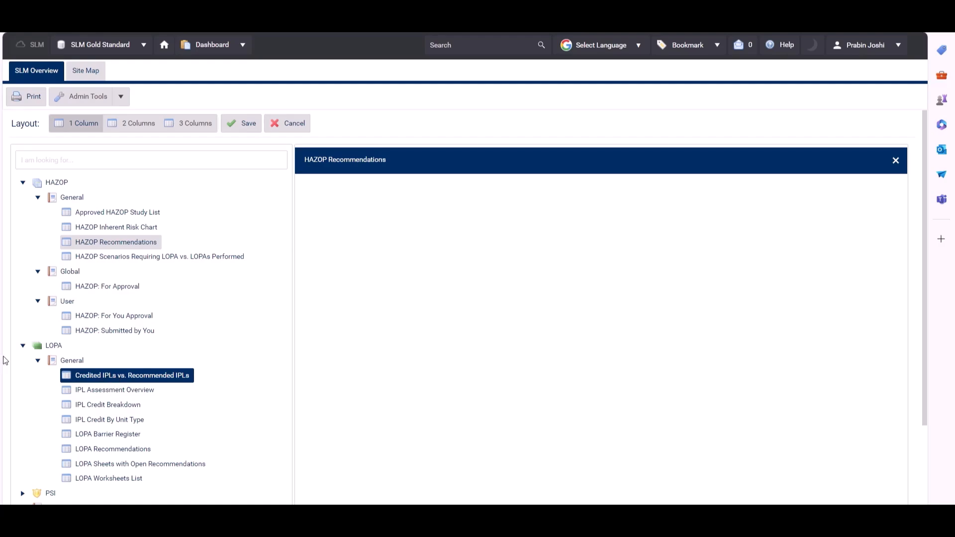
# Add SIF List, Document List and Device Service Status in a three-column layout
pyautogui.click(23, 345)
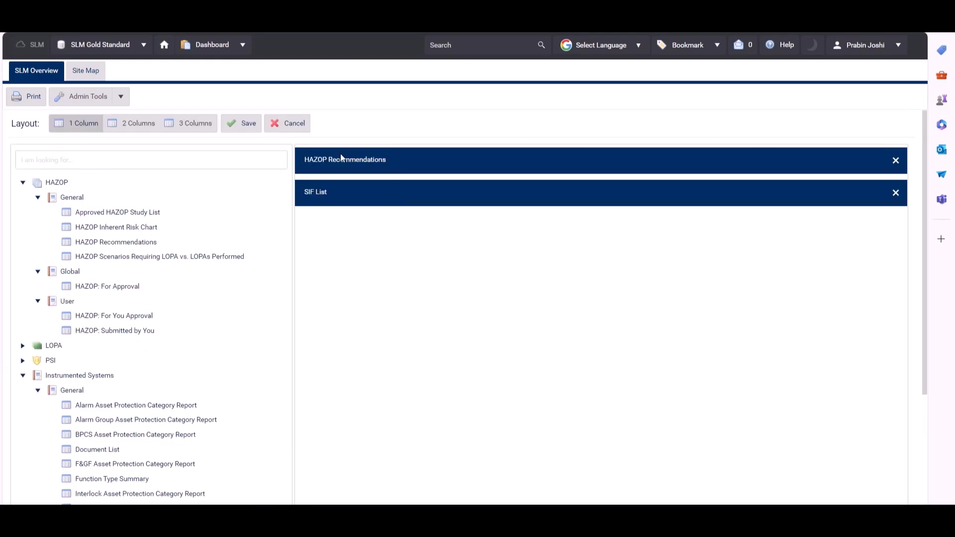
pyautogui.moveTo(80, 111)
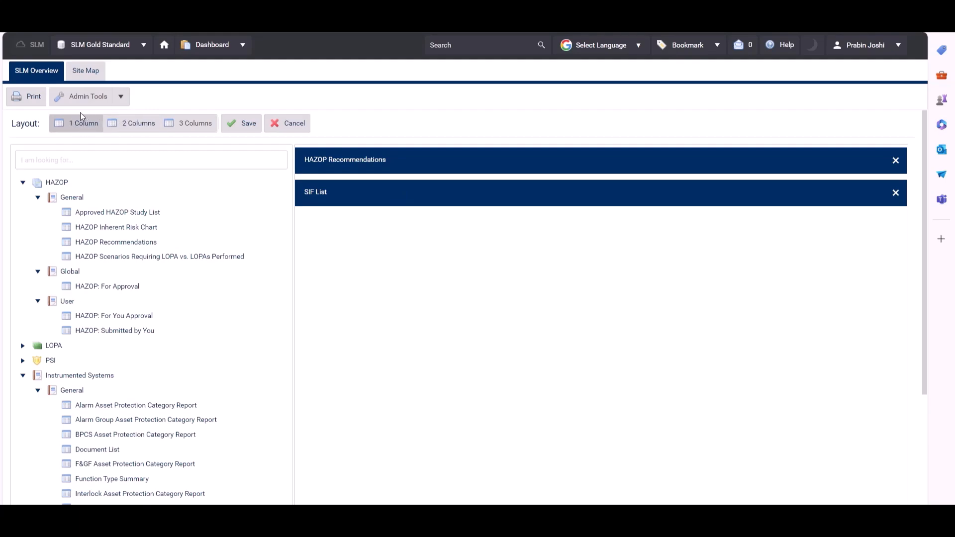
pyautogui.moveTo(171, 127)
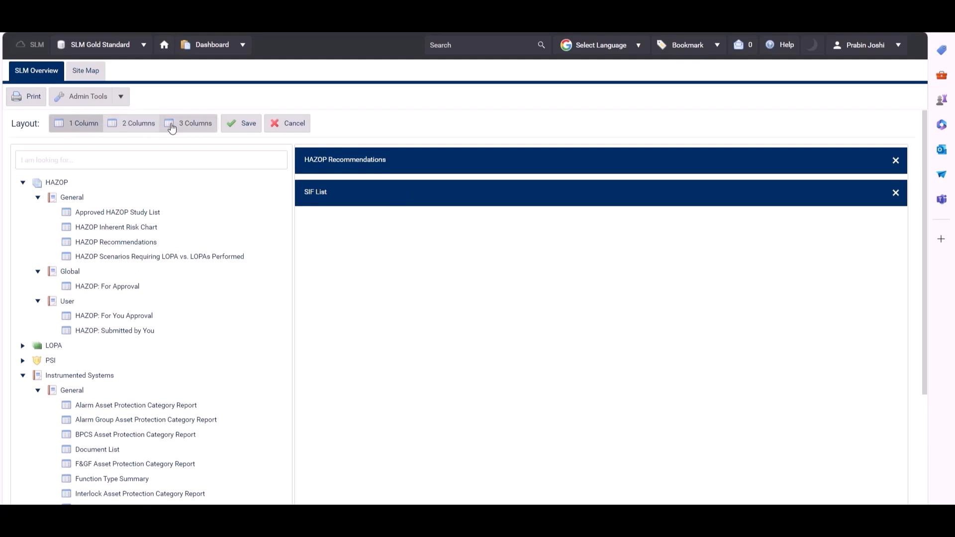
pyautogui.click(131, 124)
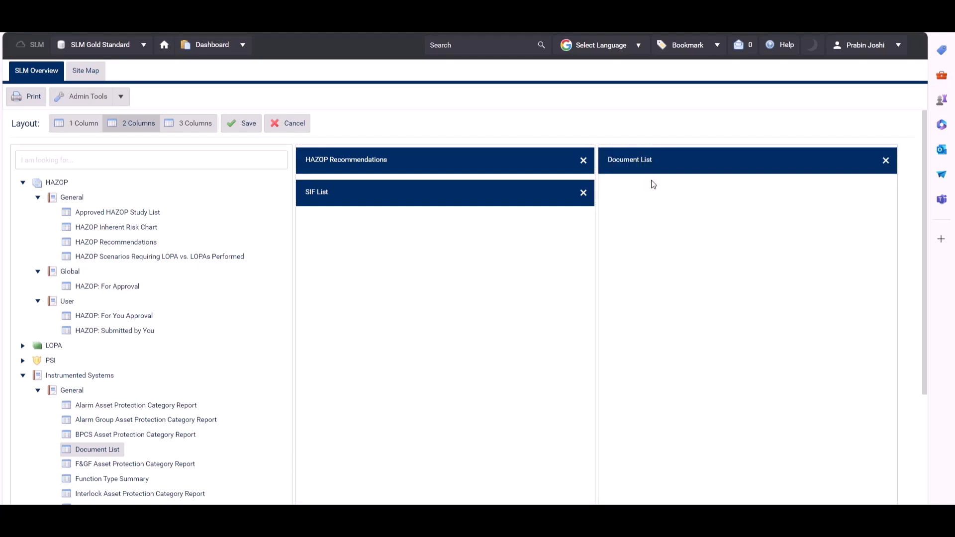
pyautogui.click(195, 123)
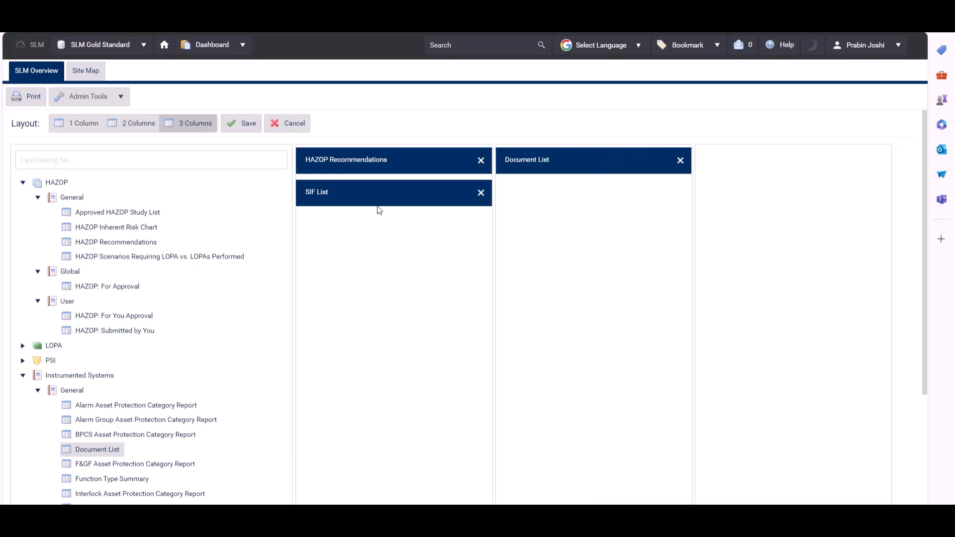
pyautogui.moveTo(349, 335)
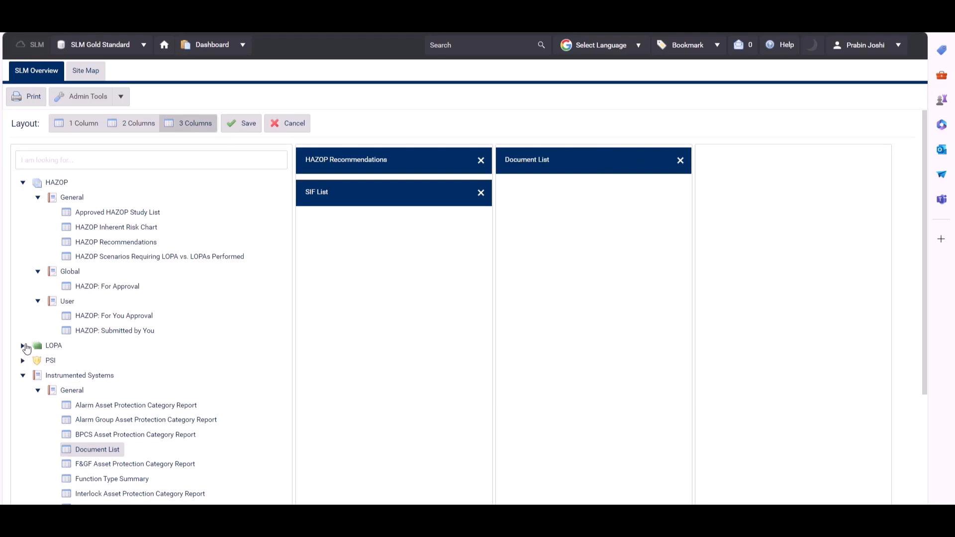
pyautogui.click(23, 375)
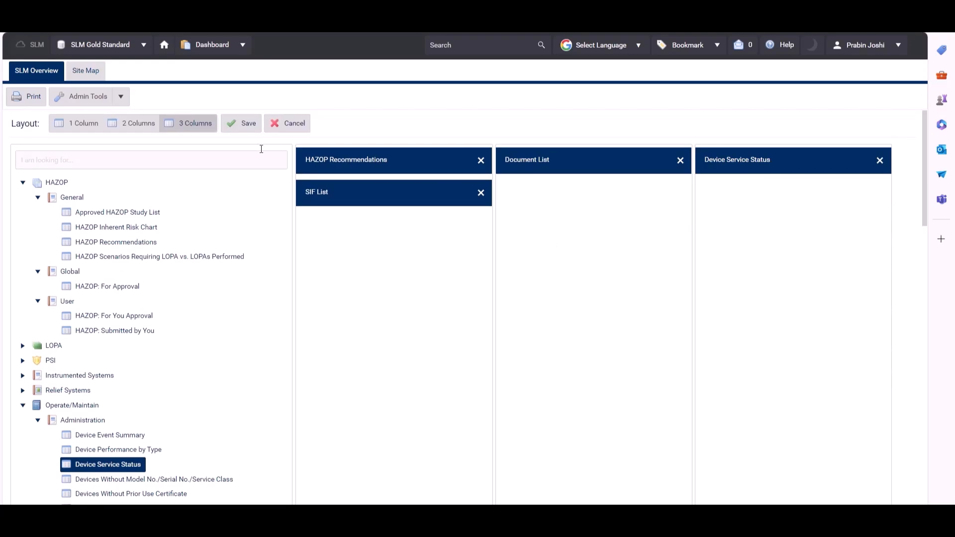
# Save the three-column dashboard with HAZOP Recommendations, Document List and Device Service Status
pyautogui.click(247, 122)
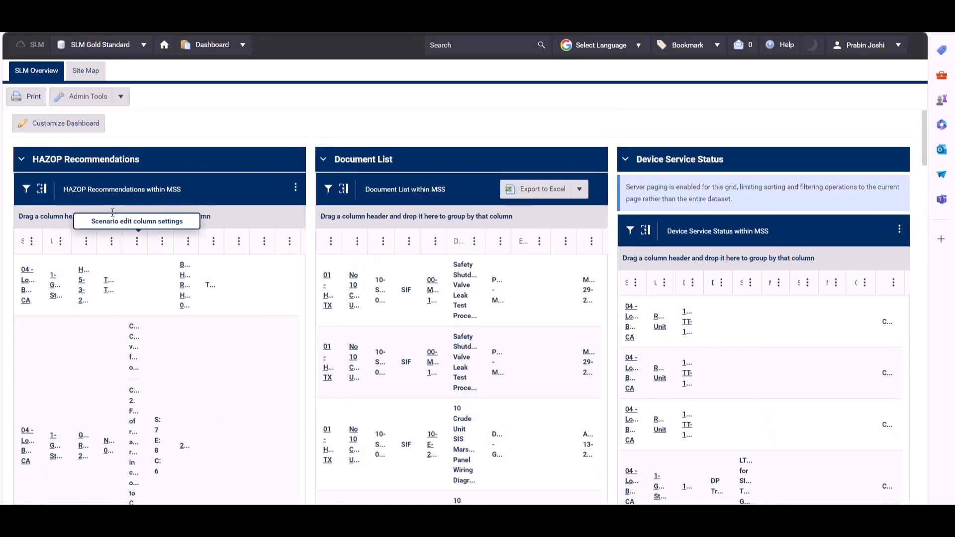
# Remove SIF List and Device Service Status, switch to two columns, and save
pyautogui.click(65, 123)
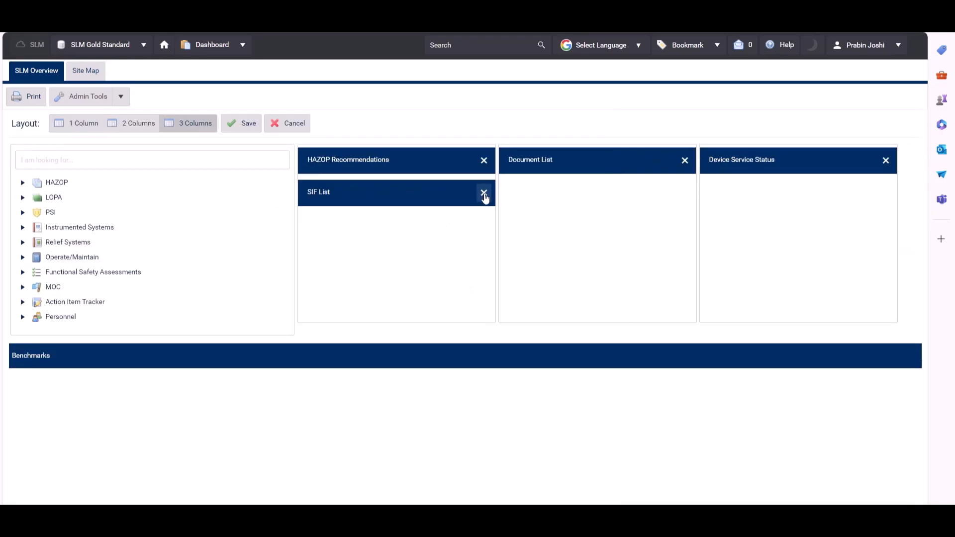
pyautogui.click(484, 192)
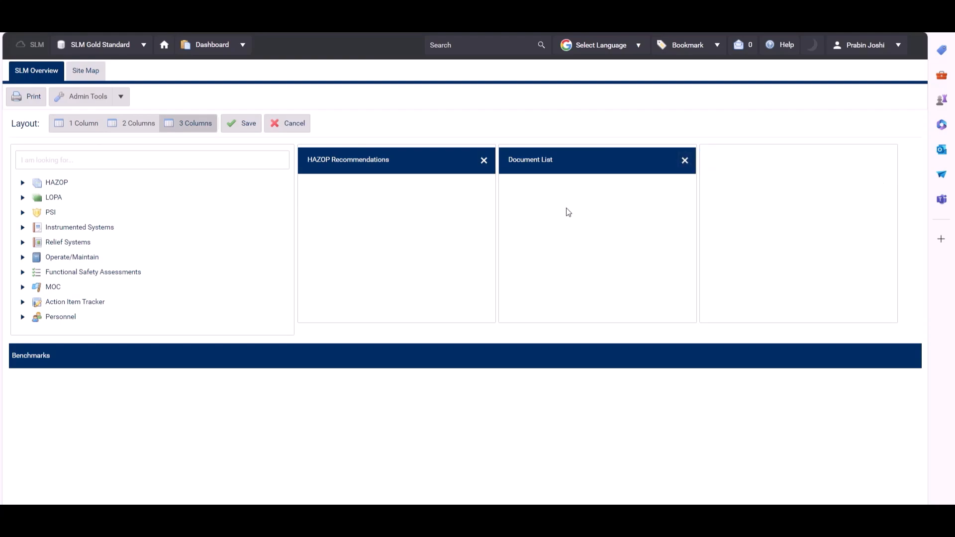
pyautogui.click(138, 123)
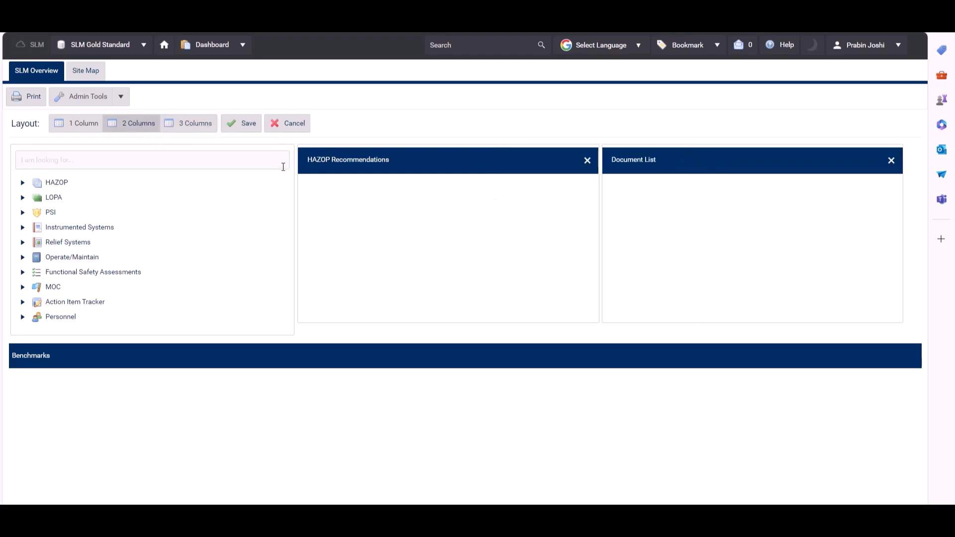
pyautogui.click(241, 123)
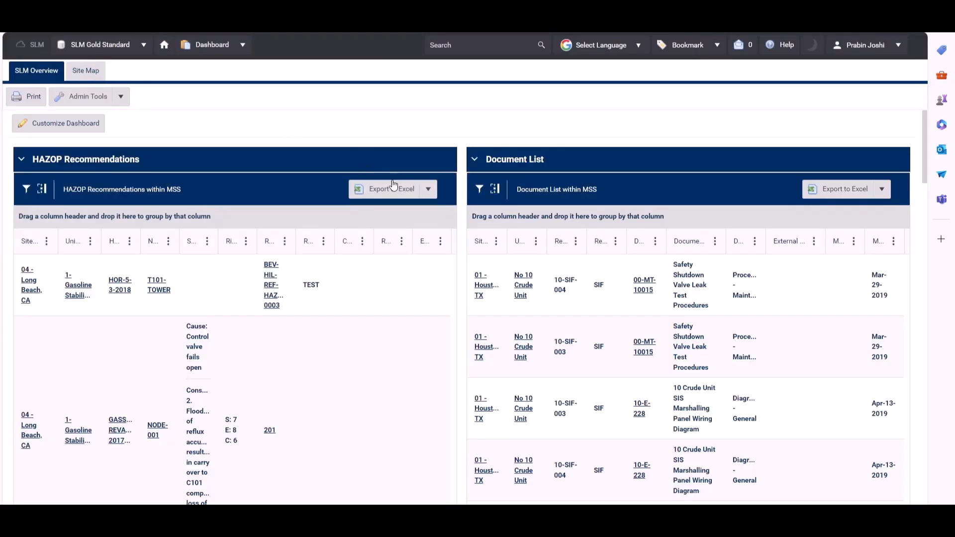
pyautogui.moveTo(232, 49)
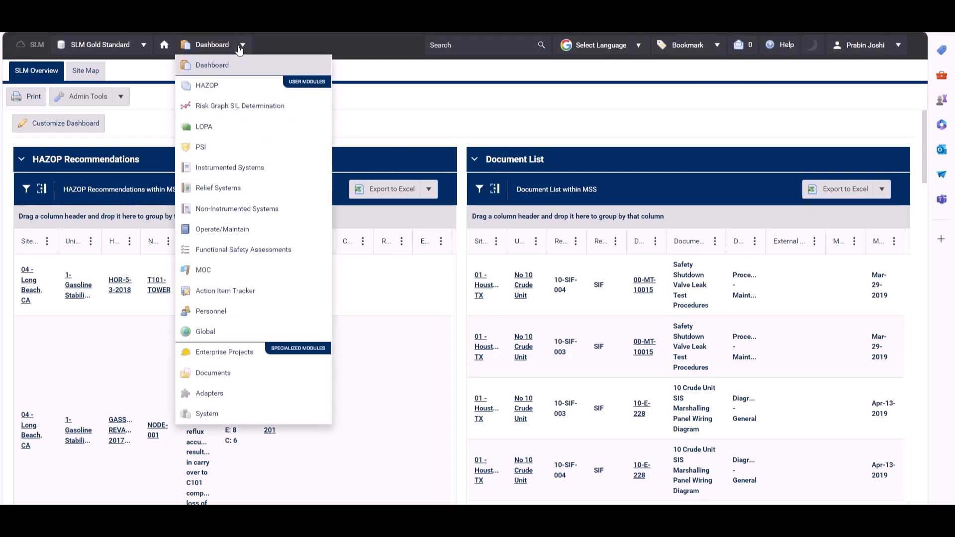
pyautogui.moveTo(219, 47)
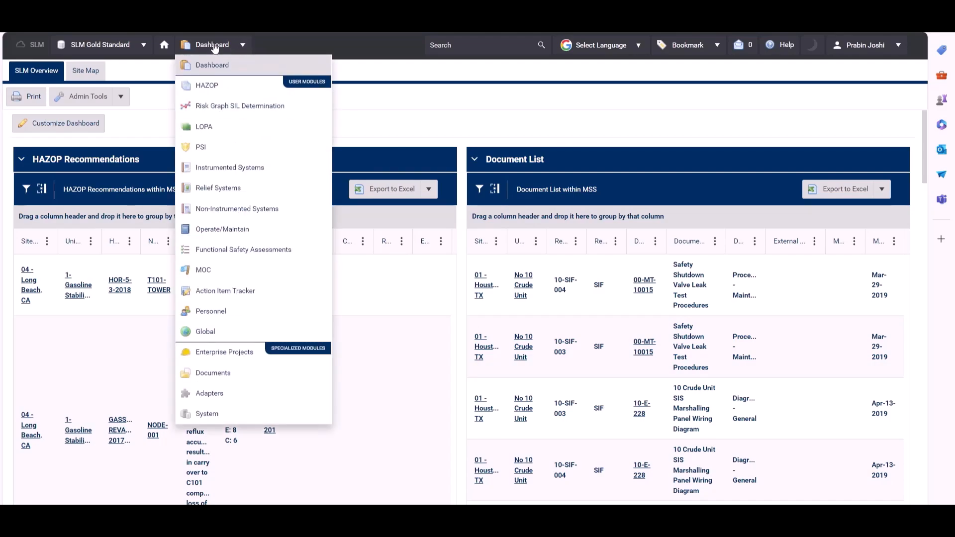
pyautogui.moveTo(224, 212)
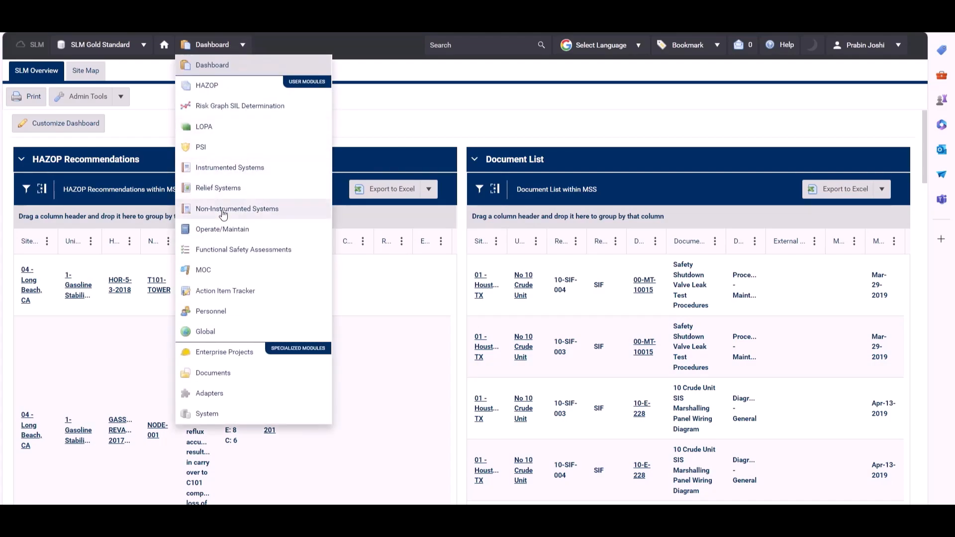
pyautogui.moveTo(214, 156)
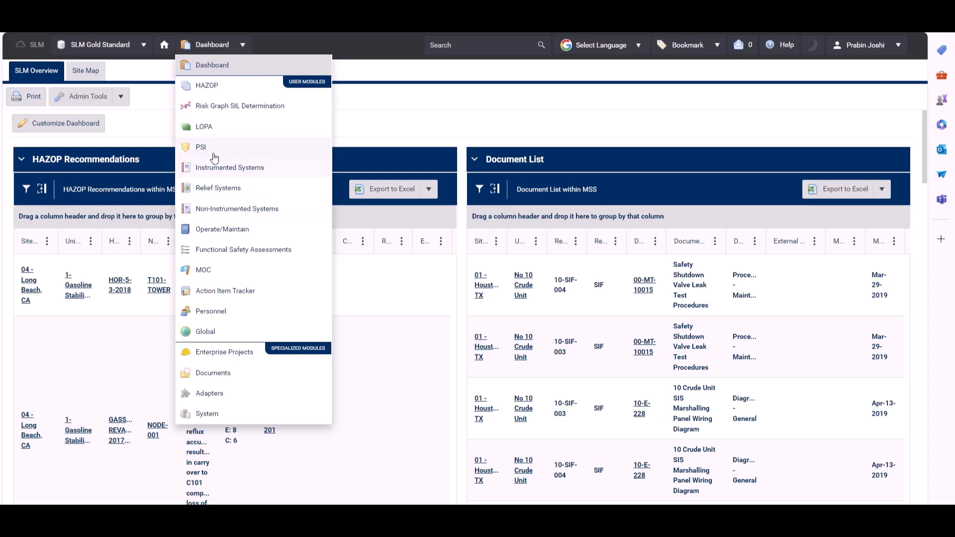
pyautogui.moveTo(202, 123)
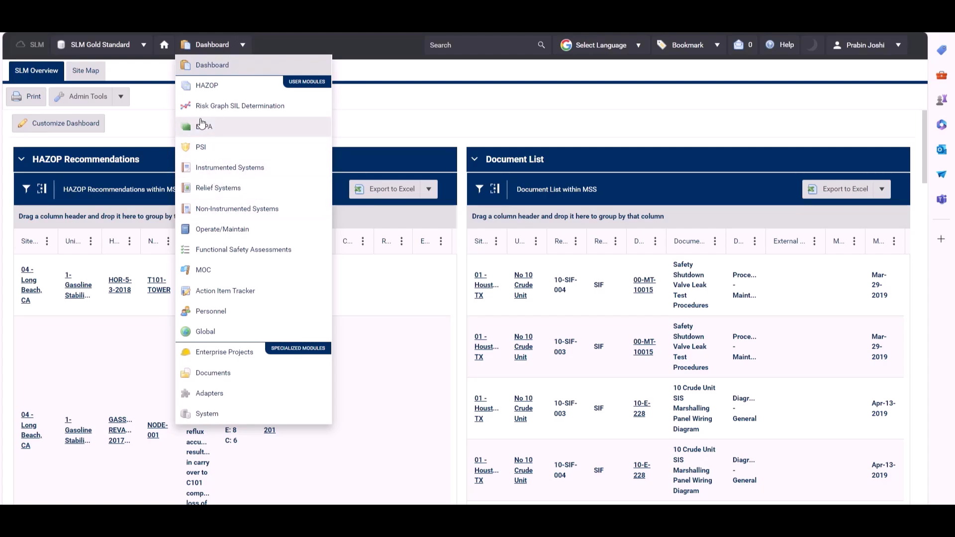
# Switch to the LOPA module's overview dashboard
pyautogui.click(204, 125)
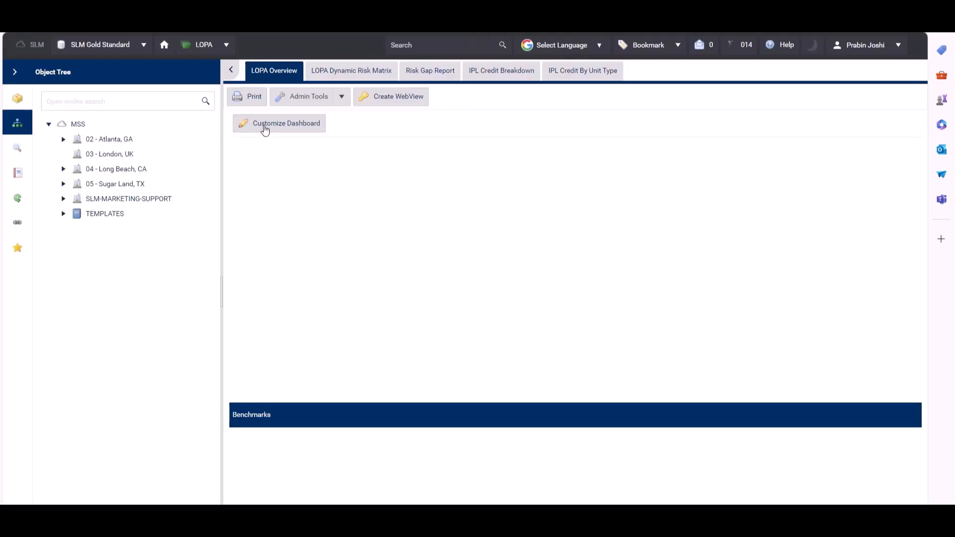
# Add LOPA Recommendations and LOPA Worksheets List in two columns, save, and reopen customisation
pyautogui.click(278, 124)
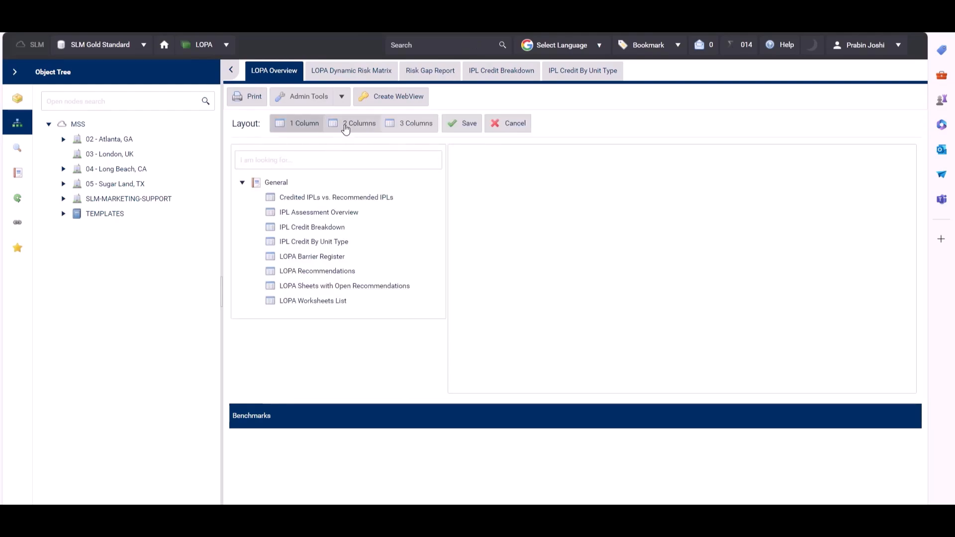
pyautogui.click(409, 123)
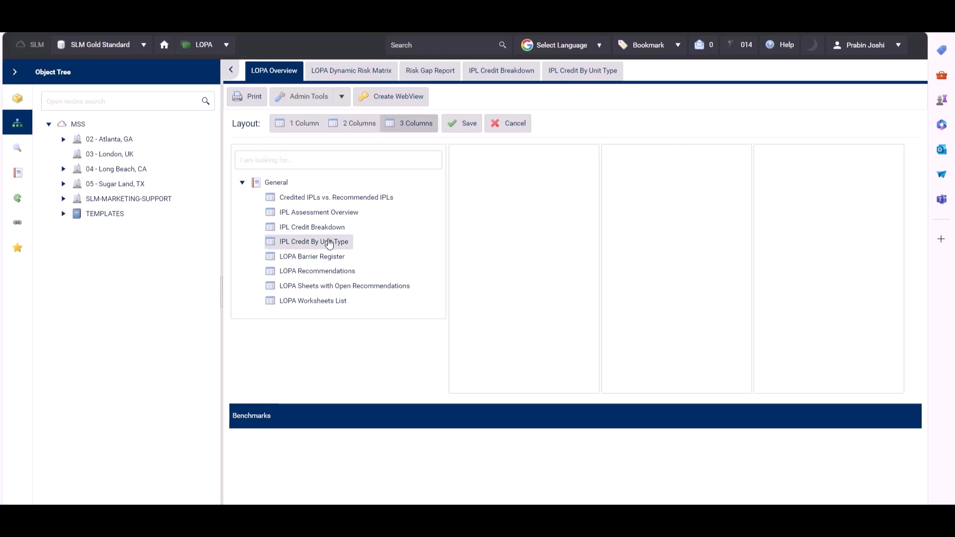
pyautogui.moveTo(259, 145)
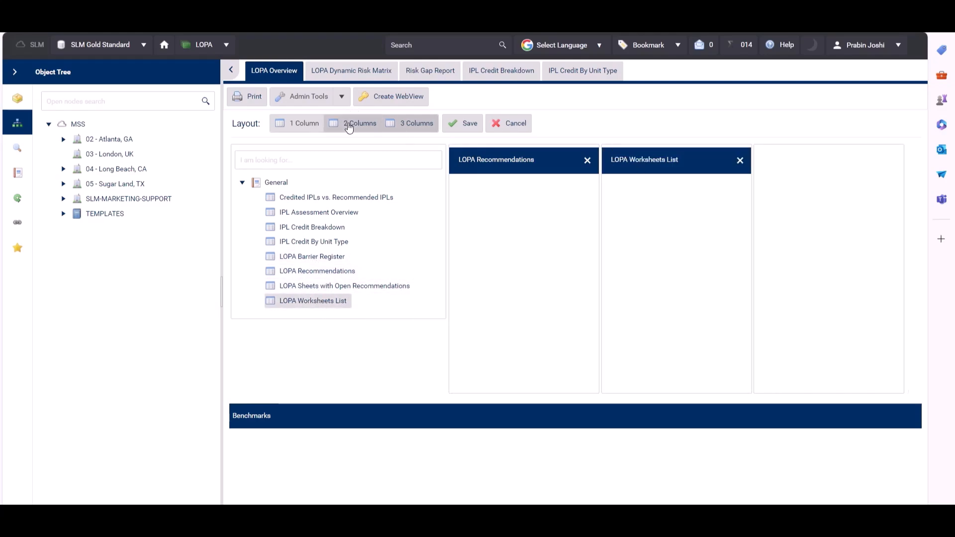
pyautogui.click(467, 123)
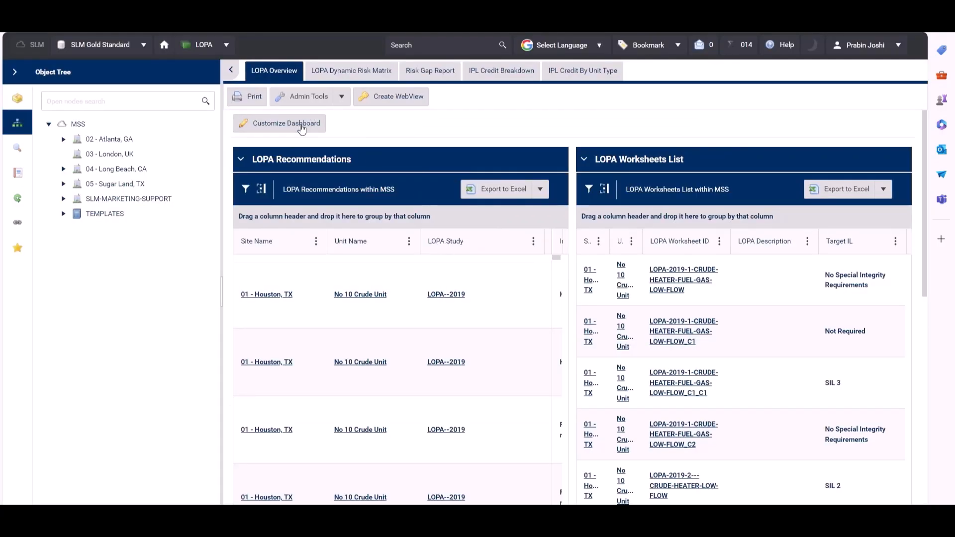
pyautogui.click(285, 124)
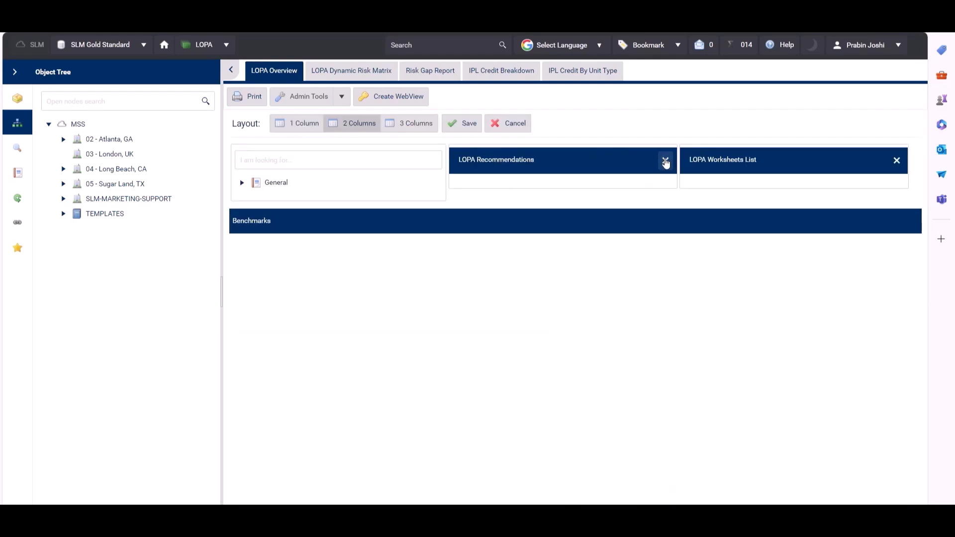
# Remove LOPA Recommendations and save a single-column layout with only LOPA Worksheets List
pyautogui.click(665, 161)
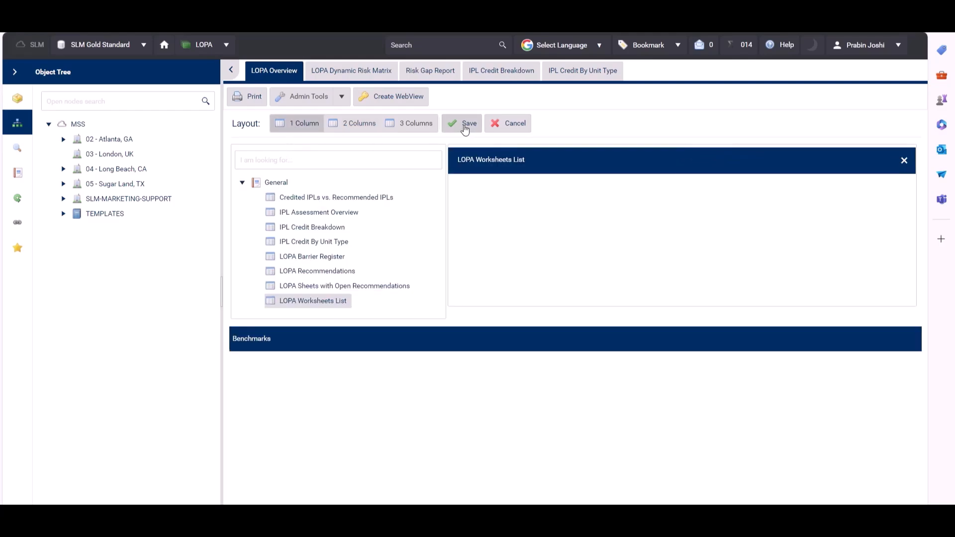
pyautogui.click(465, 123)
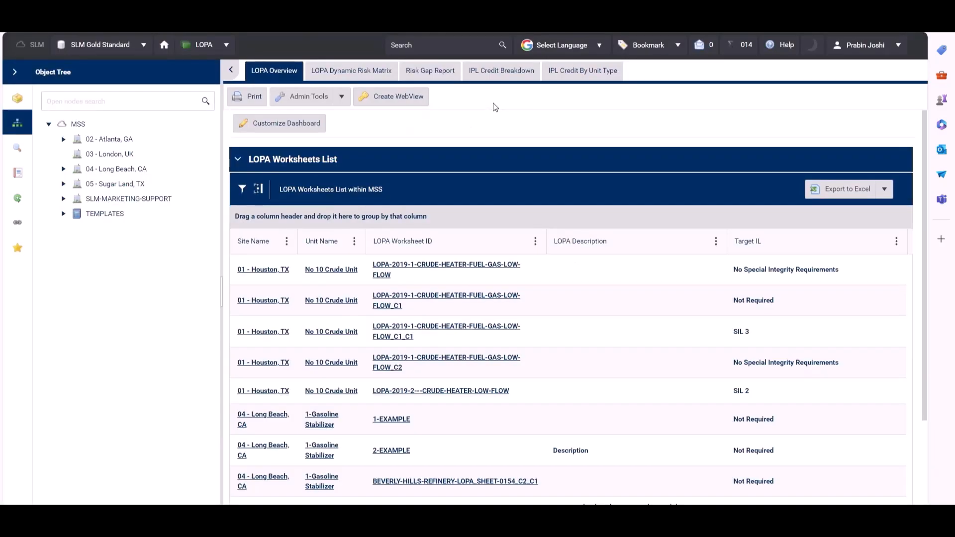